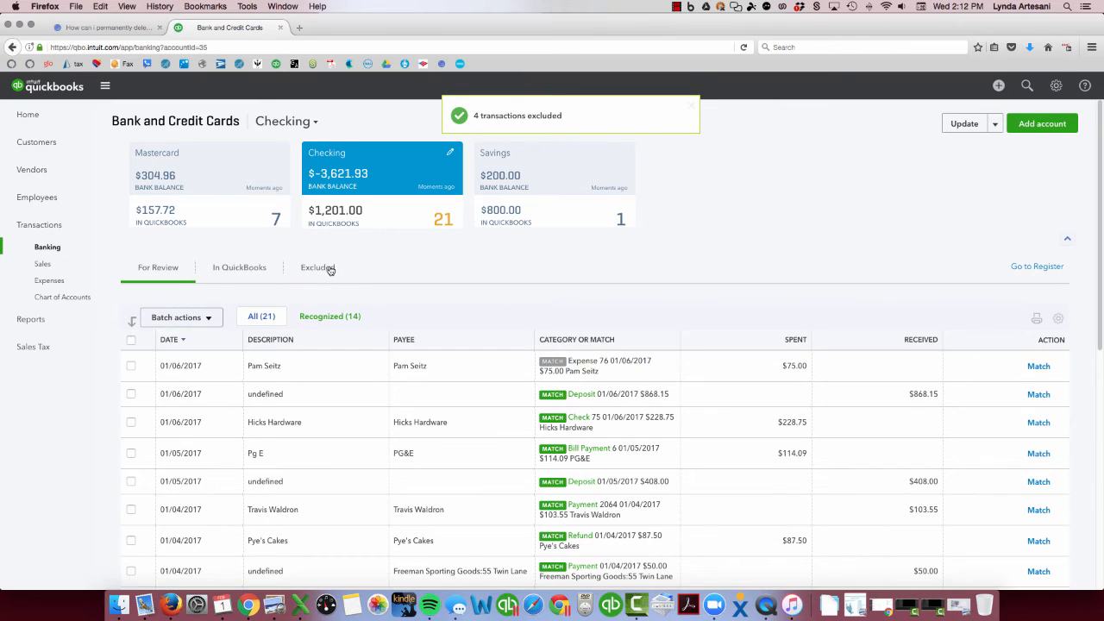
- Switch the Checking account's Banking page to the Excluded transactions list
click(317, 267)
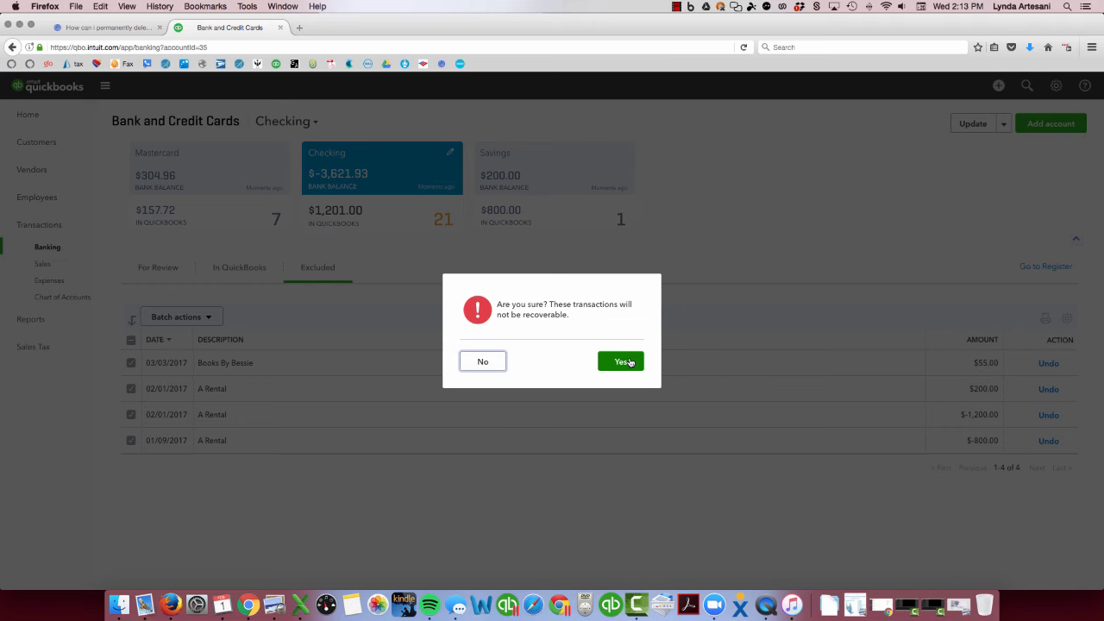